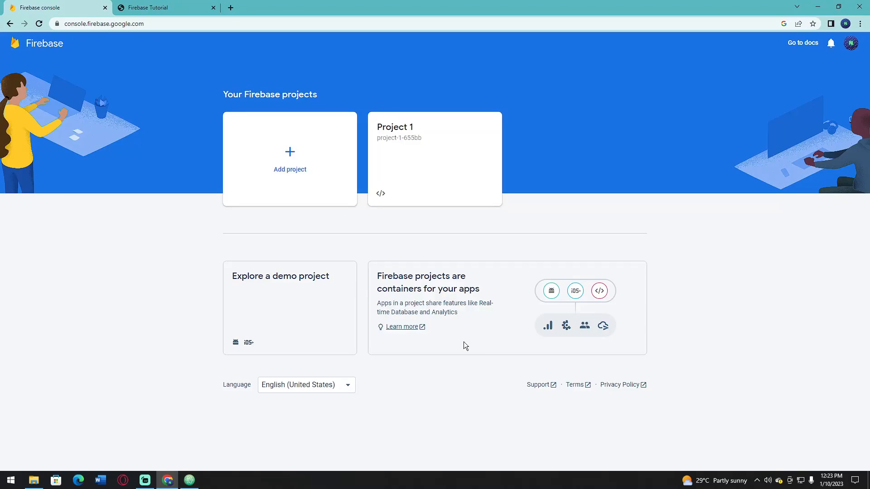
mouse_move(174, 4)
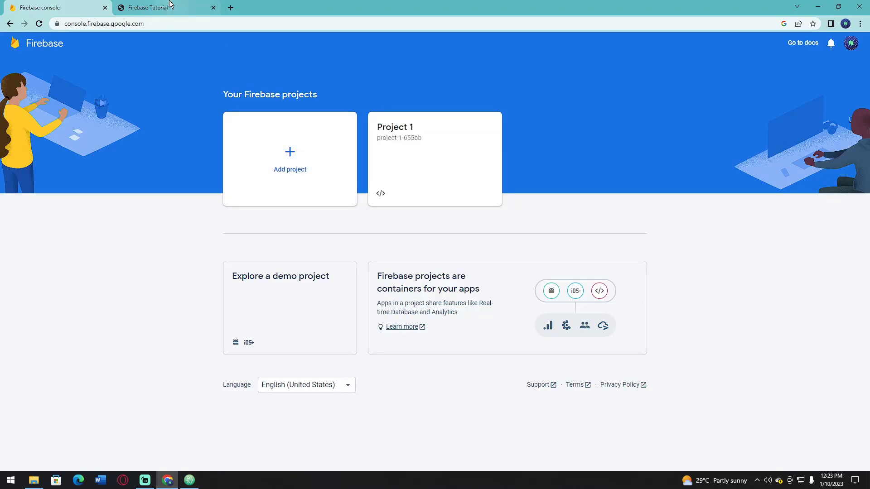
mouse_move(170, 7)
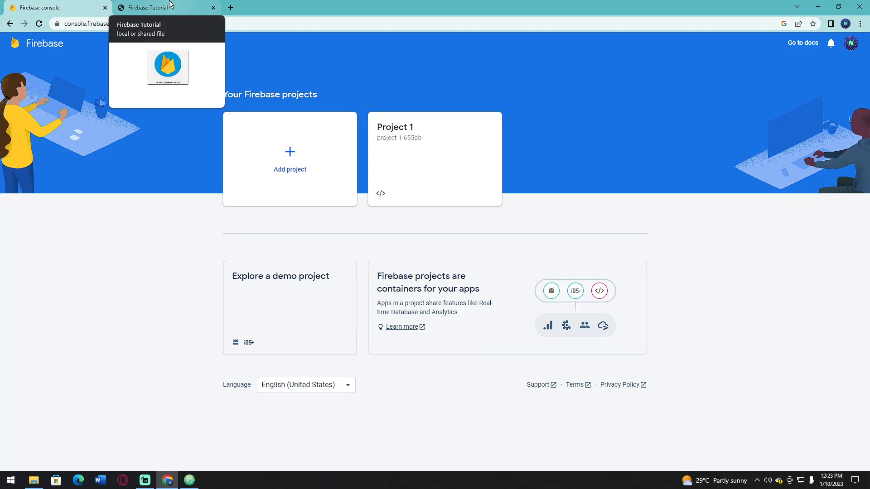
Step: Review the local Firebase Tutorial page and its HTML/CSS source, then return to the Firebase projects page
click(159, 7)
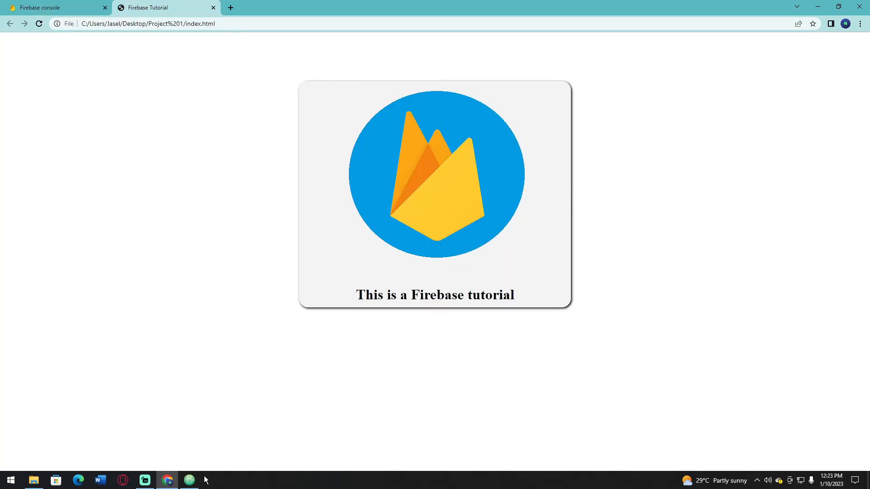
mouse_move(189, 480)
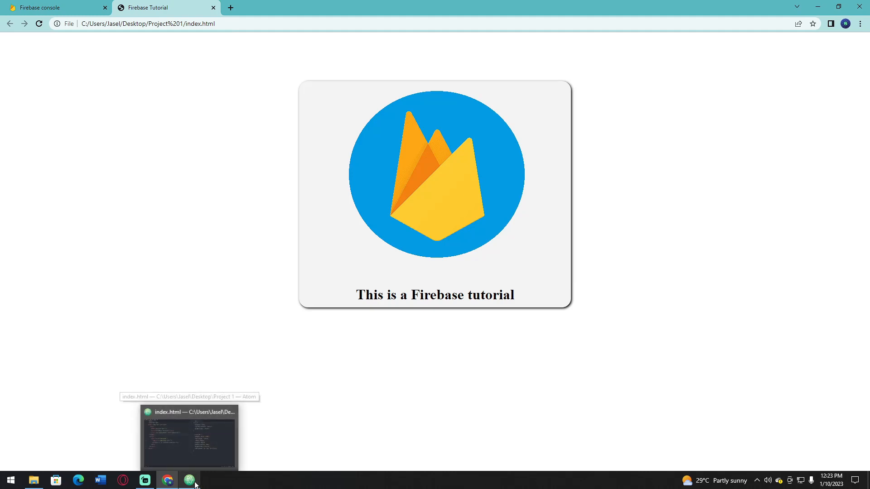
click(189, 480)
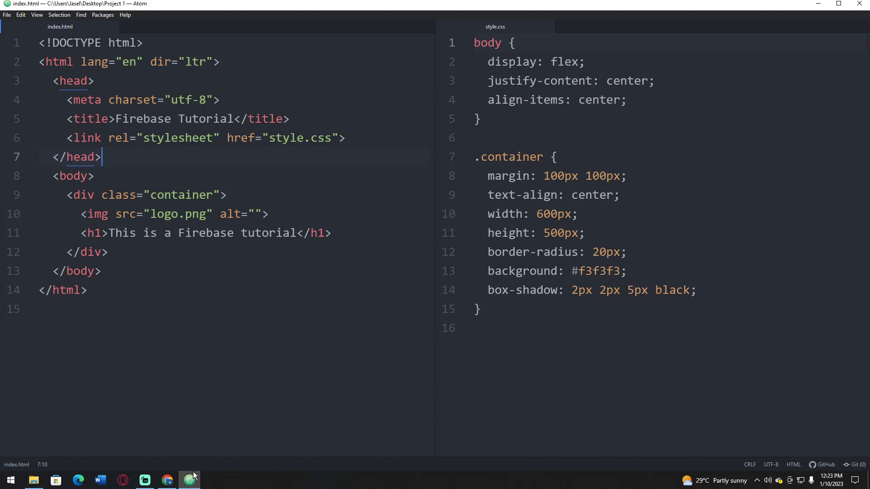
click(166, 480)
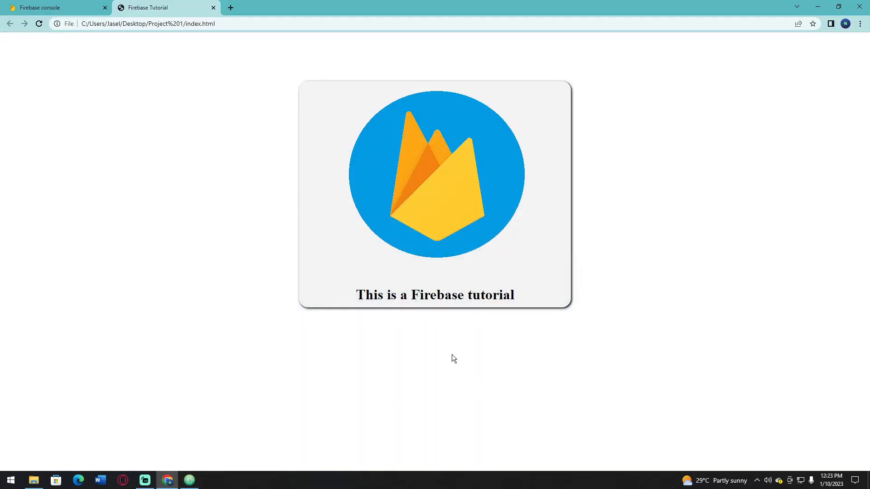
click(49, 7)
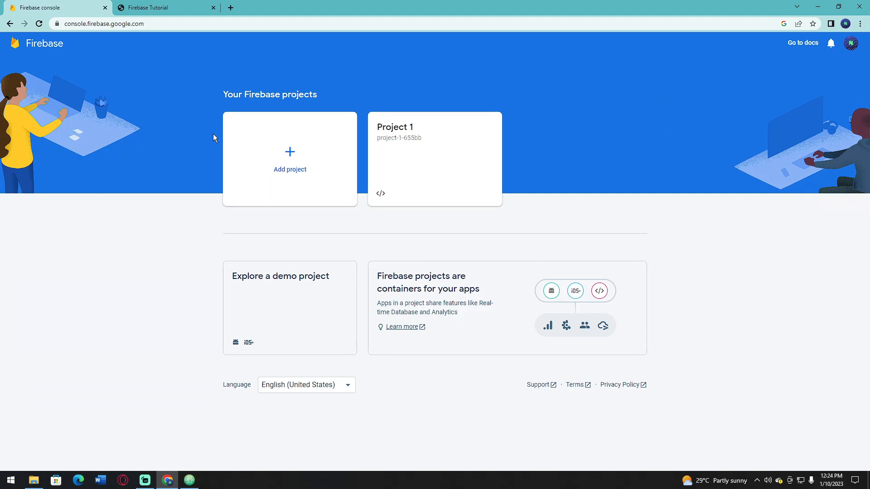
mouse_move(429, 181)
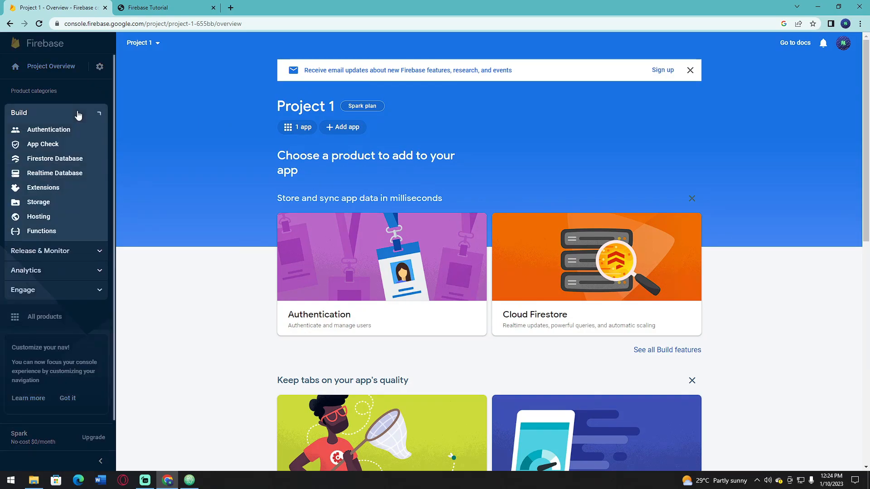
Step: Start Hosting setup for Project 1 and copy the npm install -g firebase-tools command, searching Start for cmd
click(38, 216)
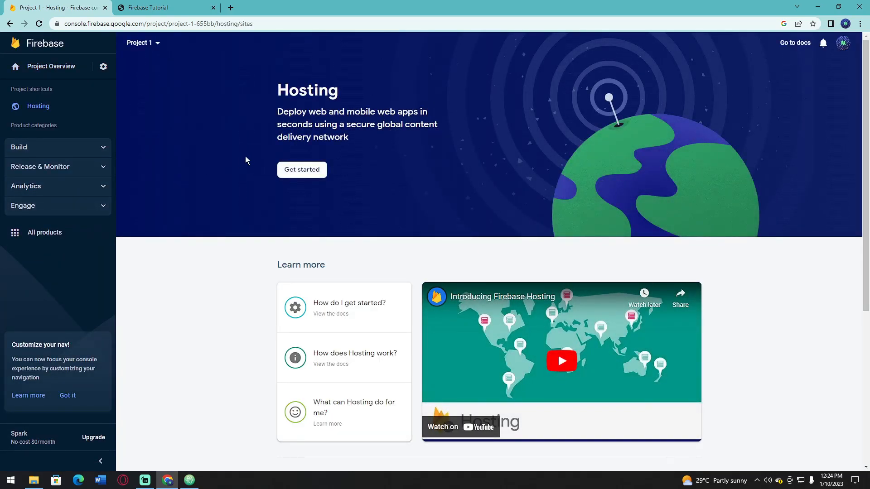
click(301, 170)
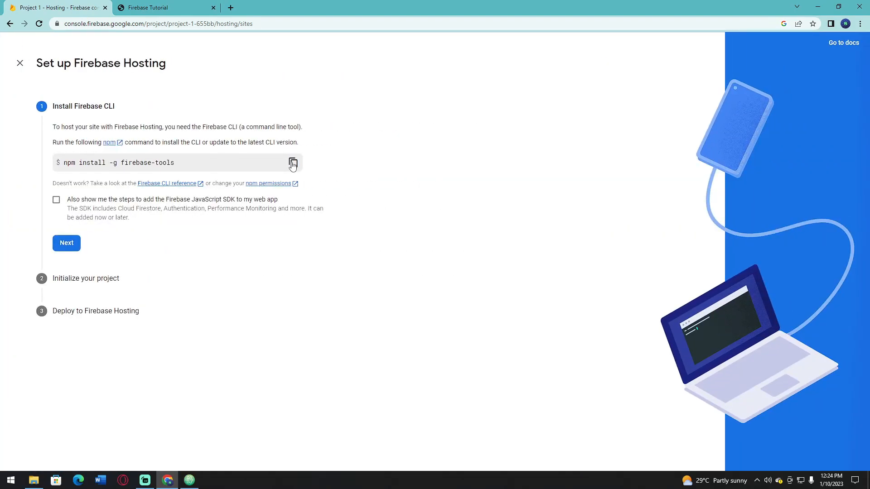
click(293, 163)
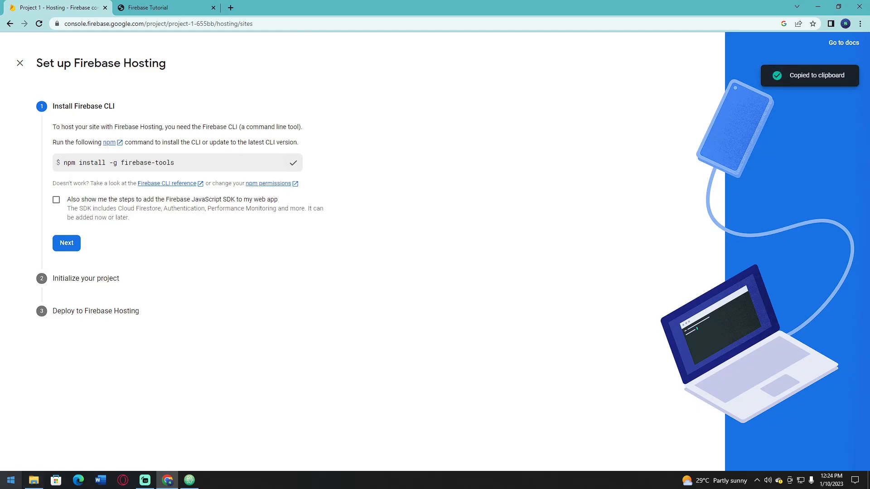
text(cmd)
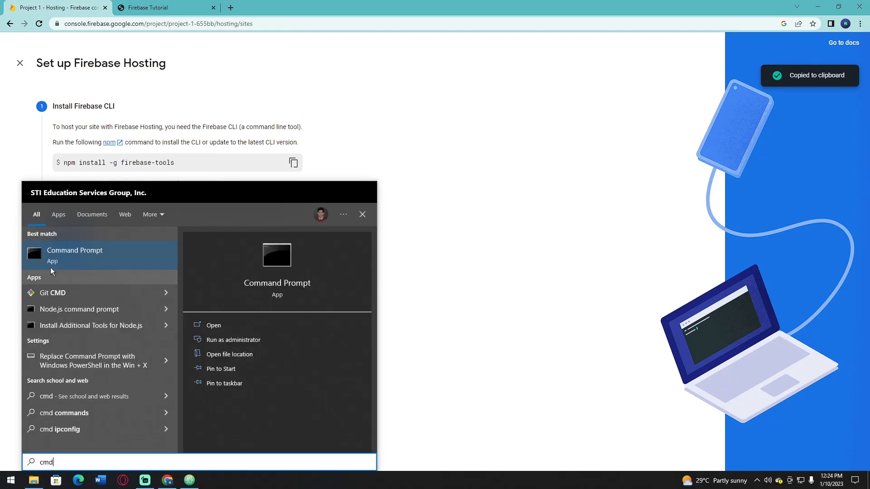
Step: Run npm install -g firebase-tools in Command Prompt to install the Firebase CLI globally
click(74, 255)
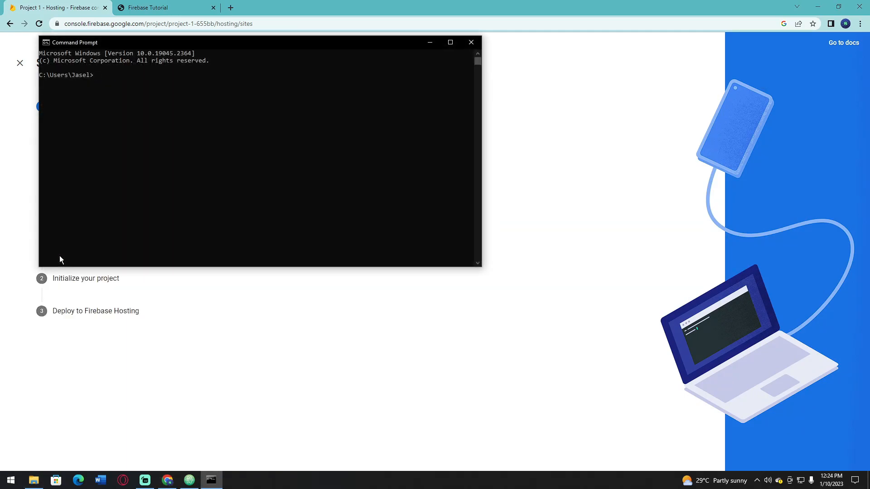
mouse_move(138, 96)
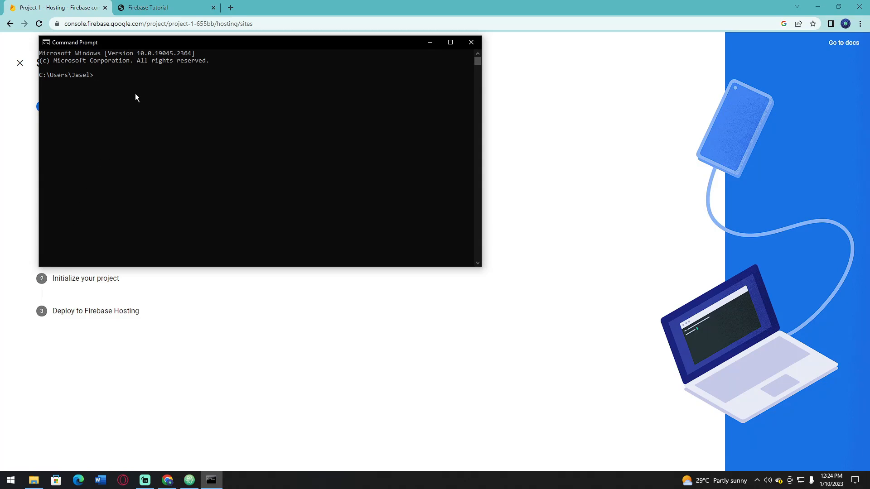
text(npm install -g firebase-tools)
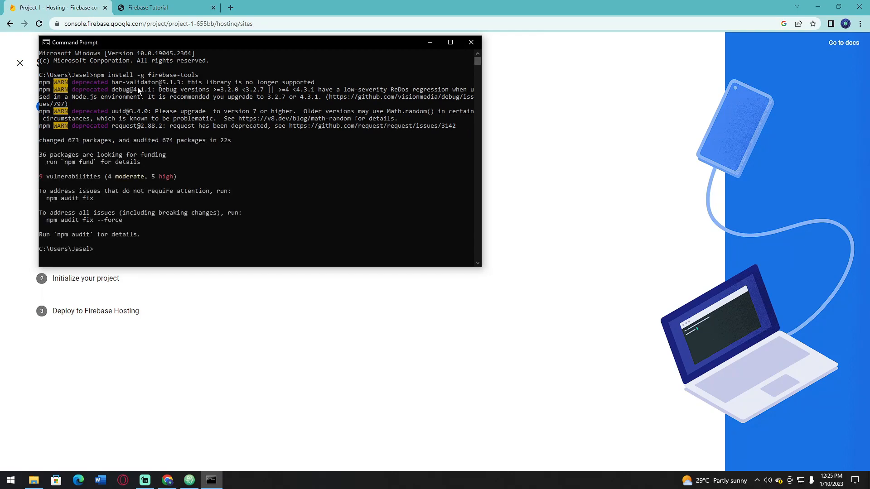
text(fire)
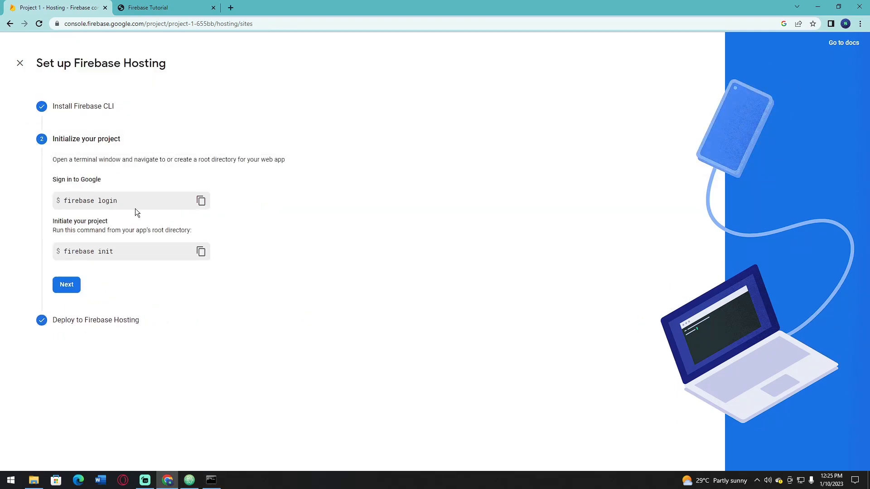
Step: Copy the firebase login command and run firebase login in Command Prompt
click(201, 200)
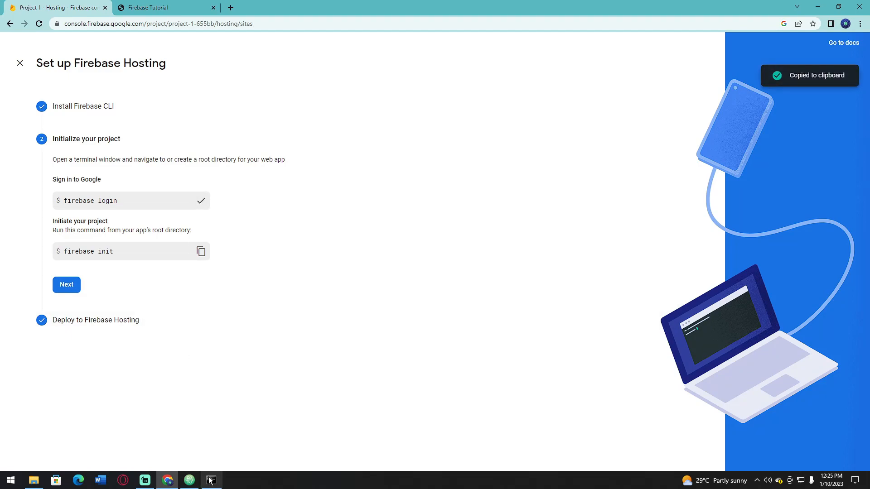
click(211, 480)
text(f)
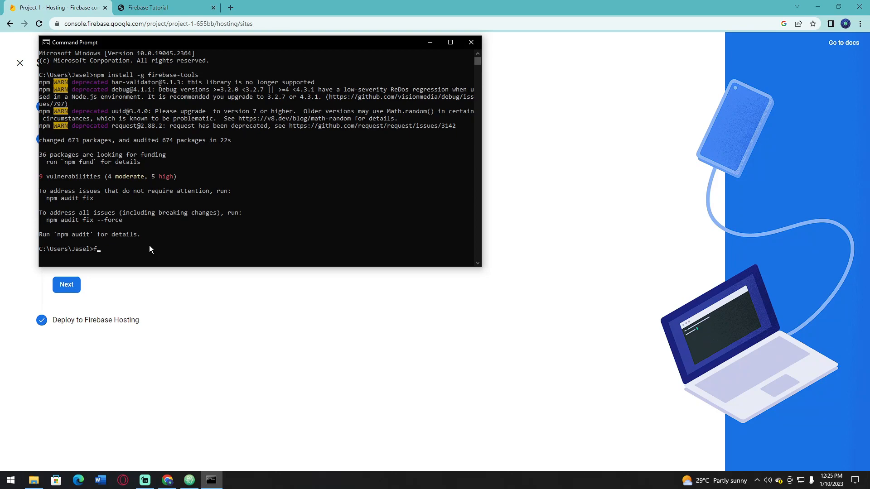
text(reib)
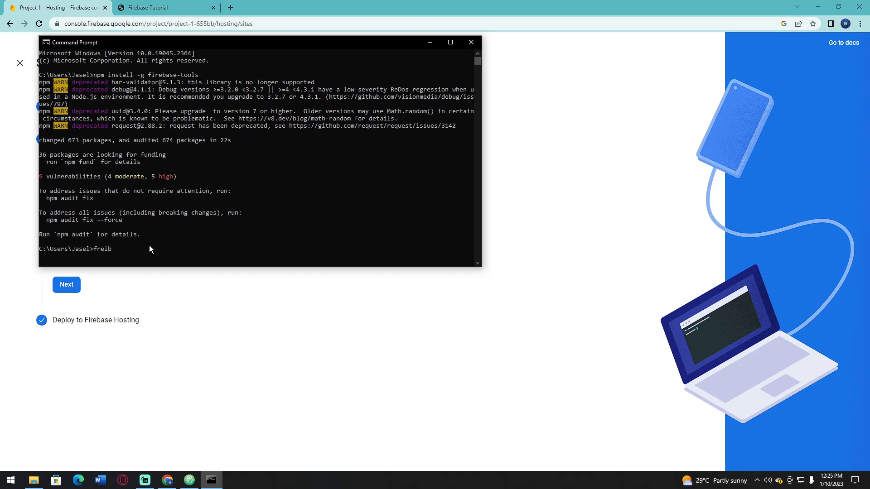
text(firebase login)
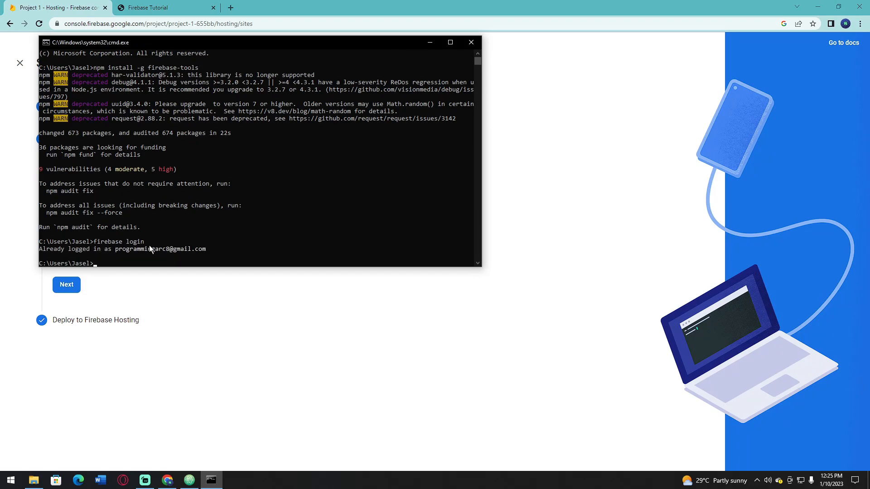
mouse_move(183, 256)
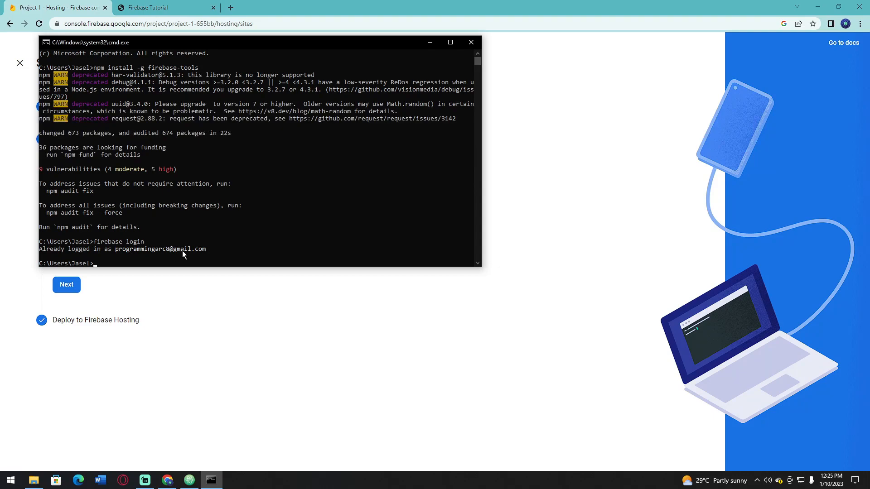
mouse_move(139, 256)
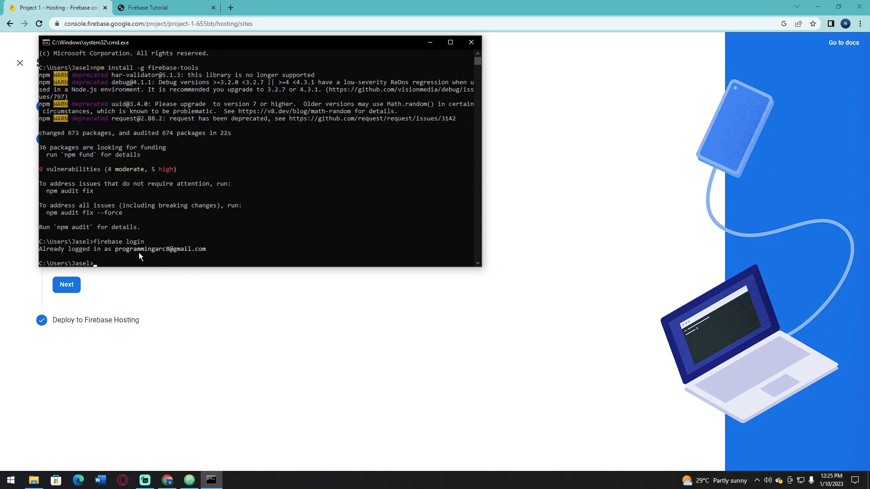
Step: Run firebase logout, then a fresh firebase login reaching the usage-reporting question
text(firebas)
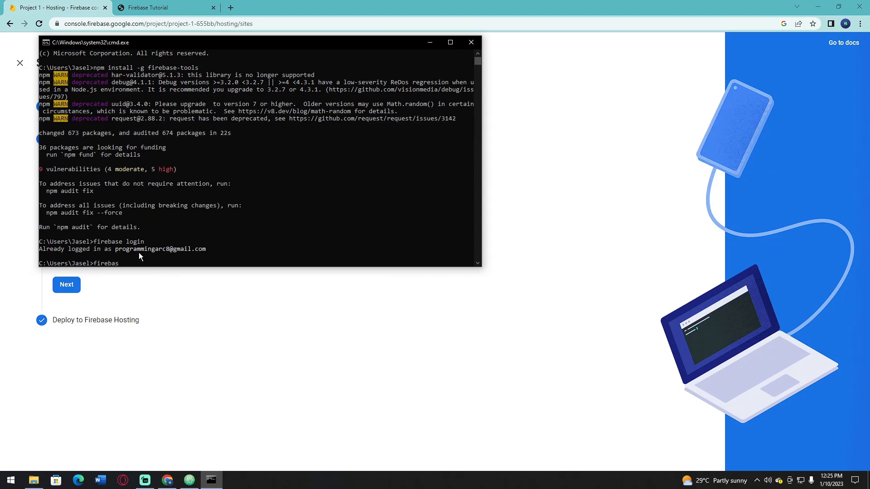
text(firebase logout)
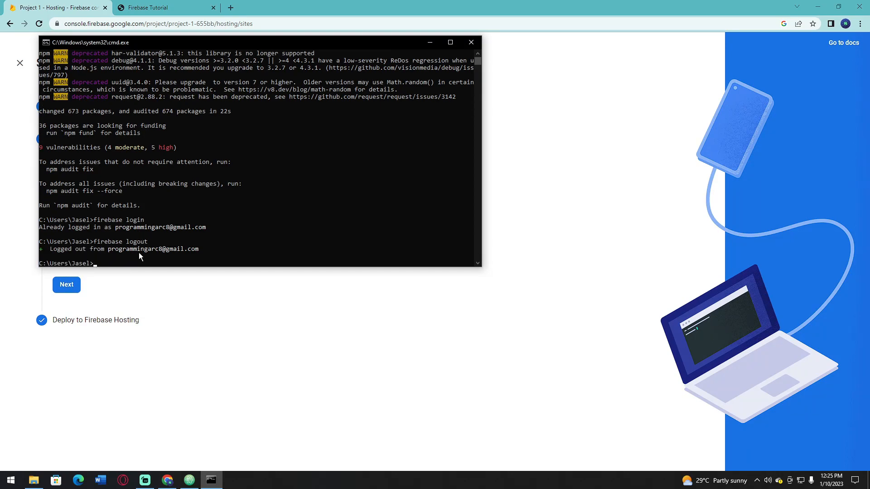
text(firebase login)
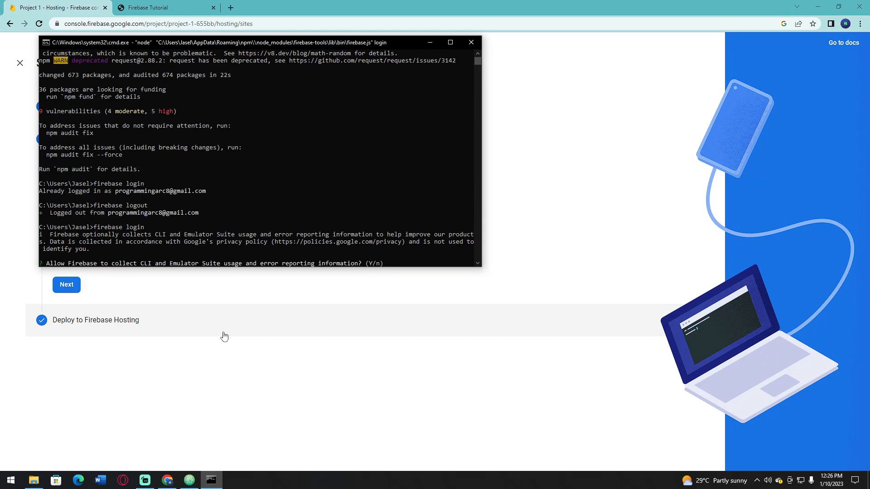
Step: Answer Y to usage reporting, pick the Google account in Chrome and allow Firebase CLI access
text(y)
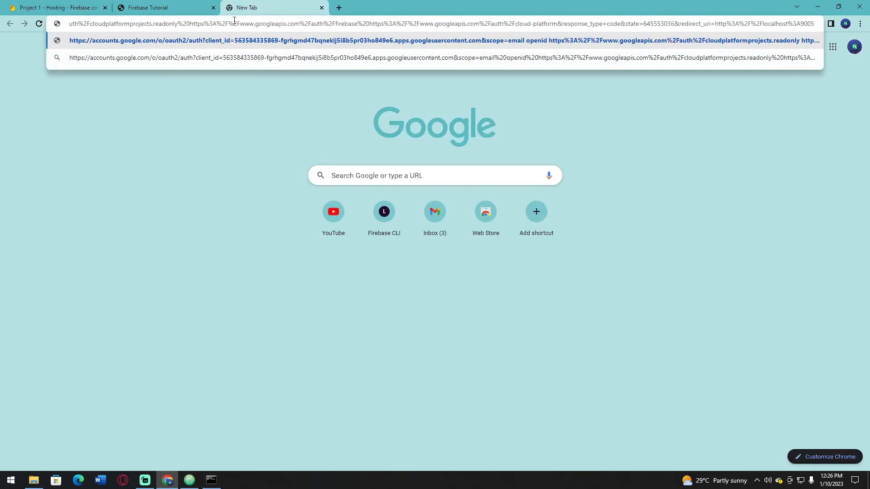
key(Enter)
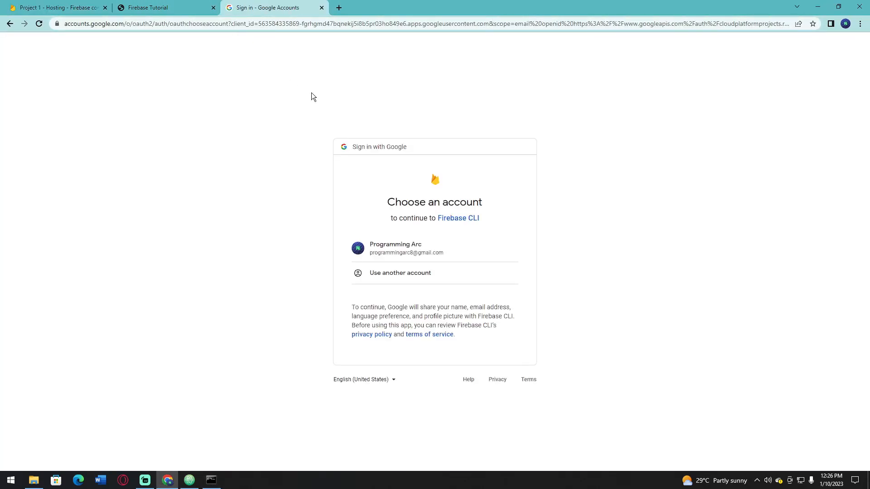
click(403, 248)
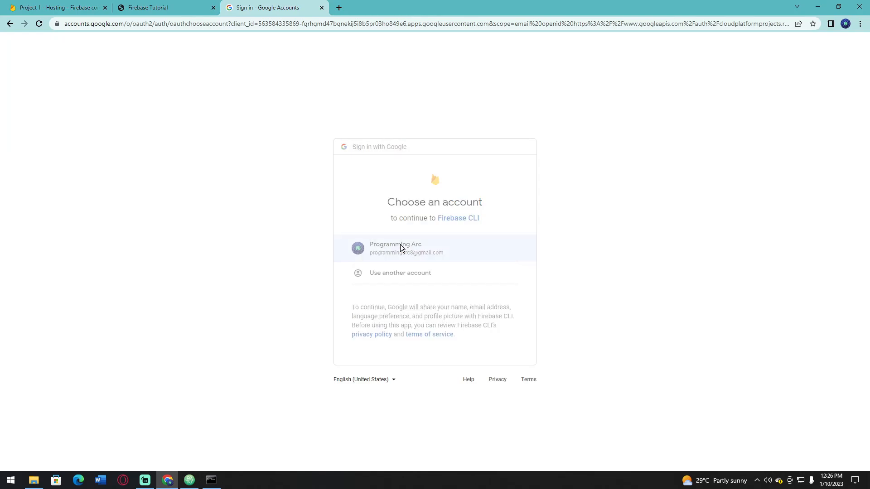
click(406, 247)
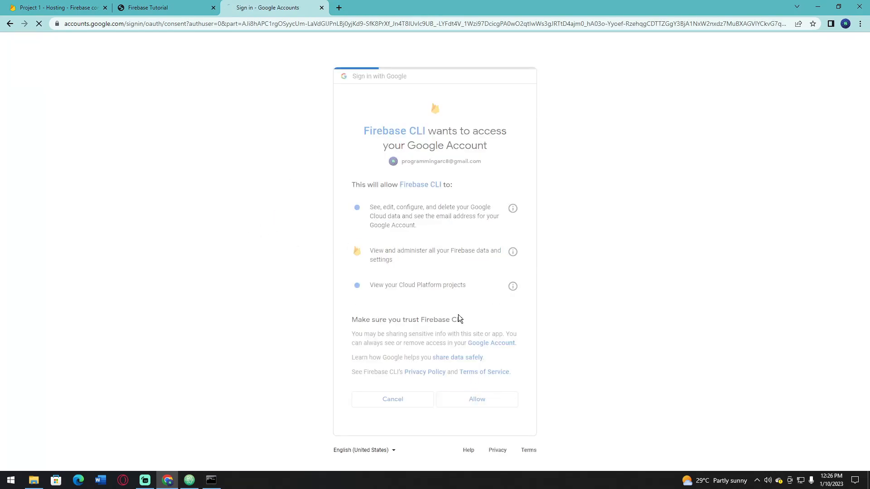
click(477, 399)
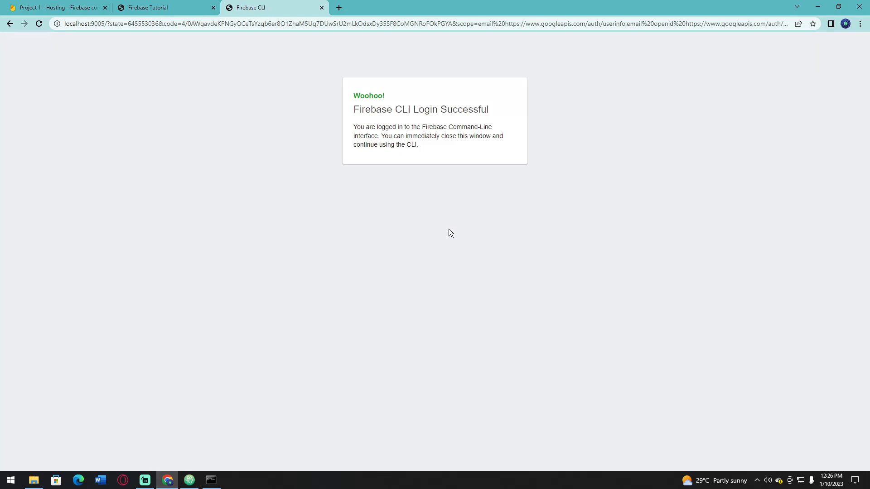
mouse_move(212, 412)
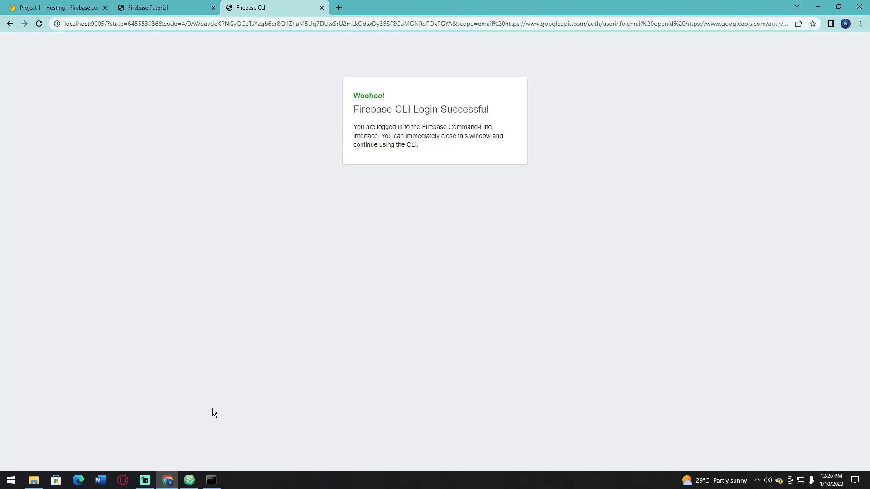
mouse_move(223, 395)
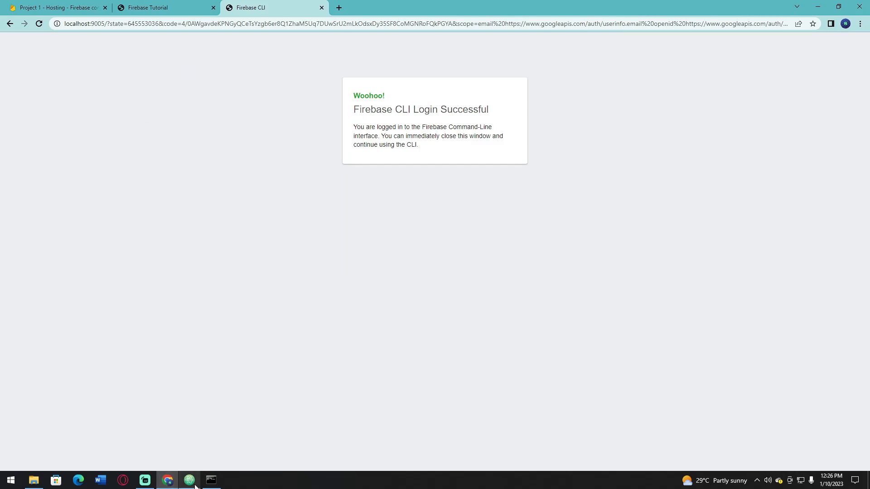
click(211, 480)
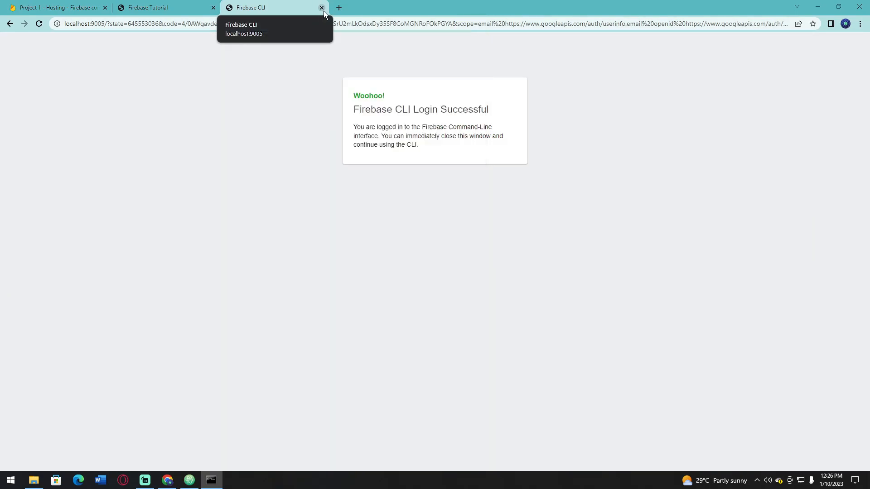
Step: Close the login-success tab and copy the firebase init command from the Hosting setup steps
click(320, 7)
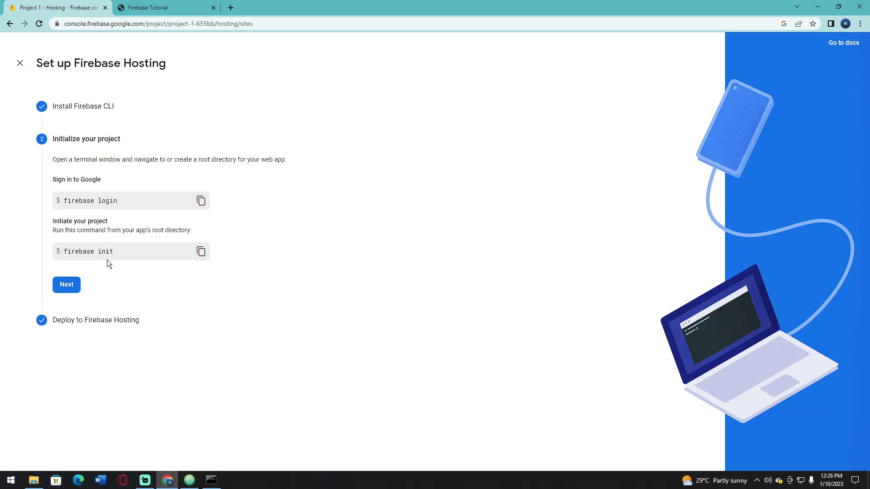
mouse_move(207, 442)
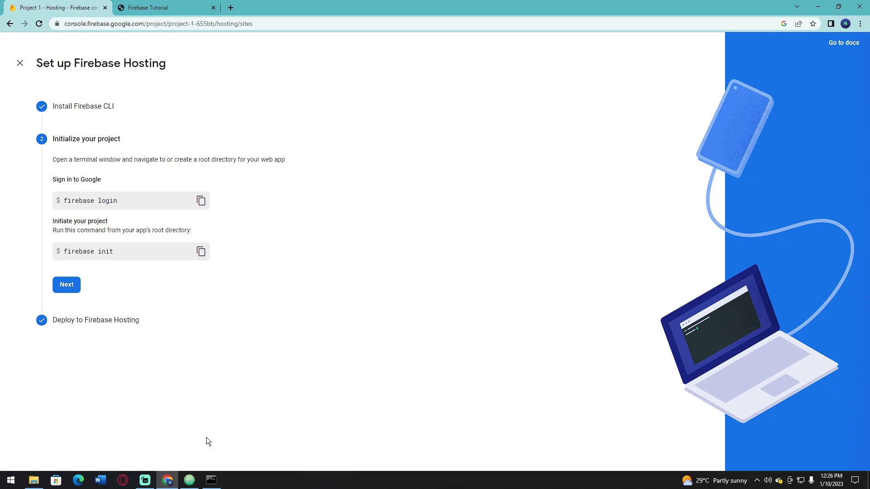
click(201, 252)
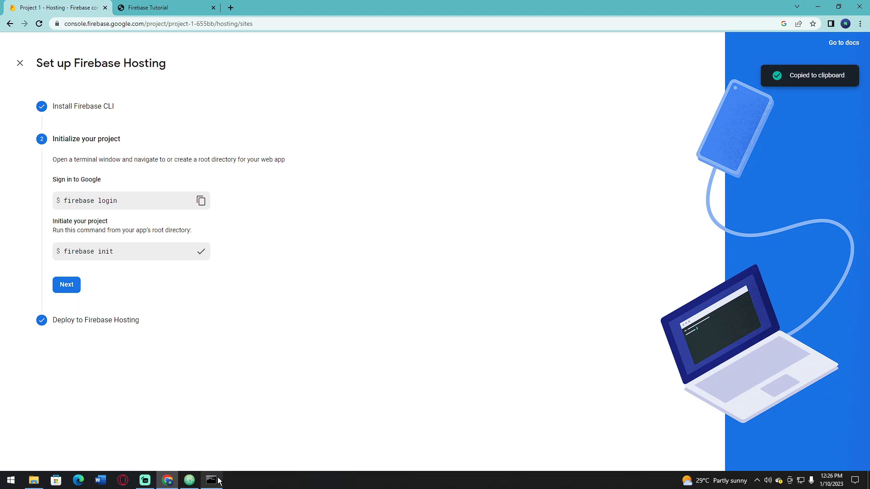
Step: Run firebase init in the home directory and answer n to abort it
click(212, 480)
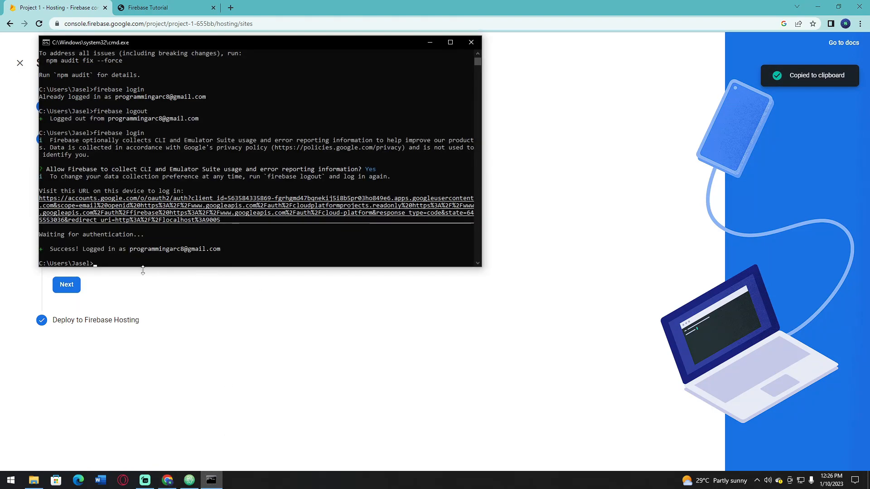
text(firebase init)
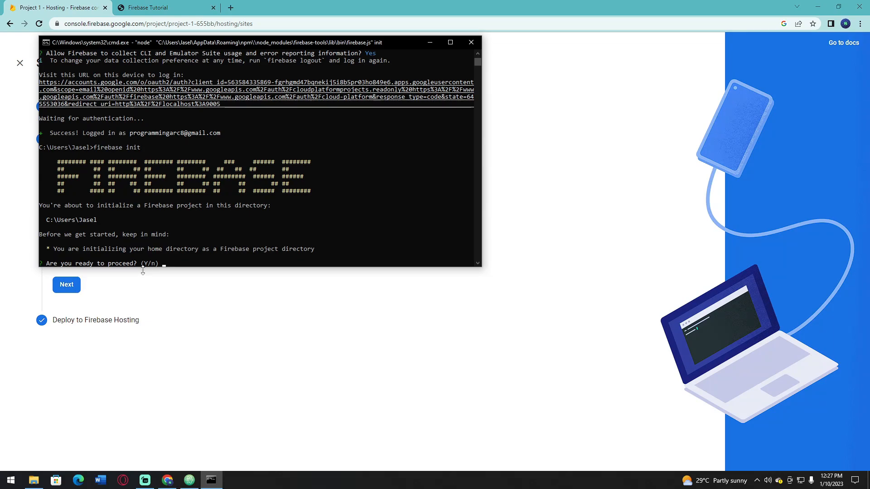
text(n)
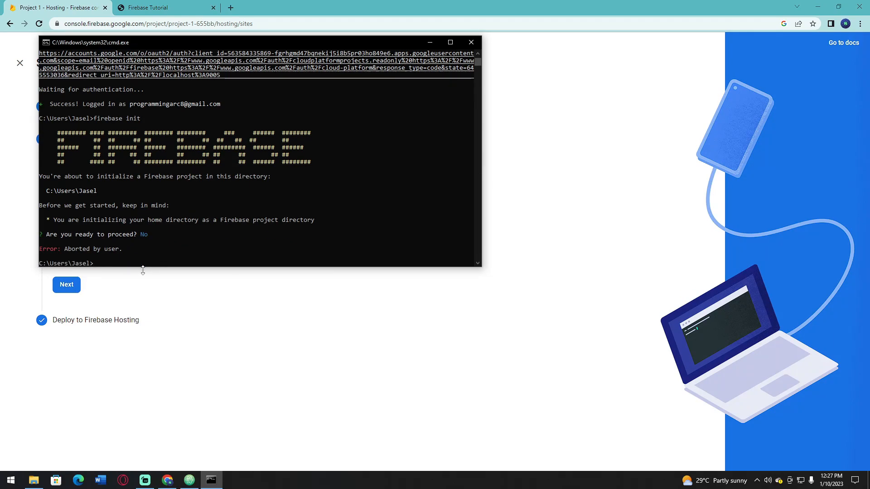
Step: Change directory to Desktop and then into the Project 1 folder
text(cd)
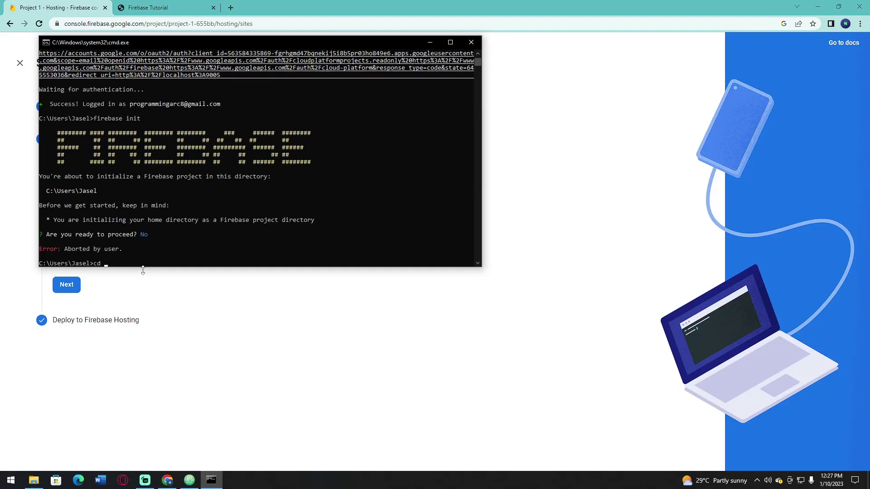
text(deskop)
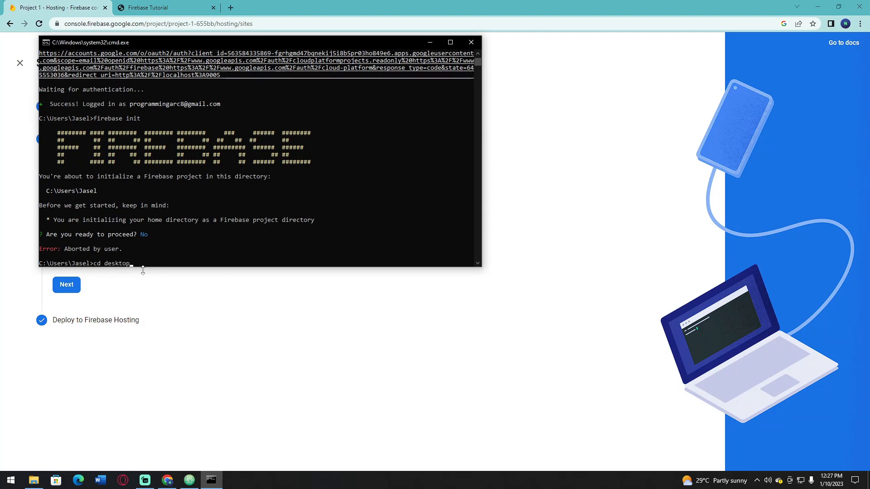
key(Enter)
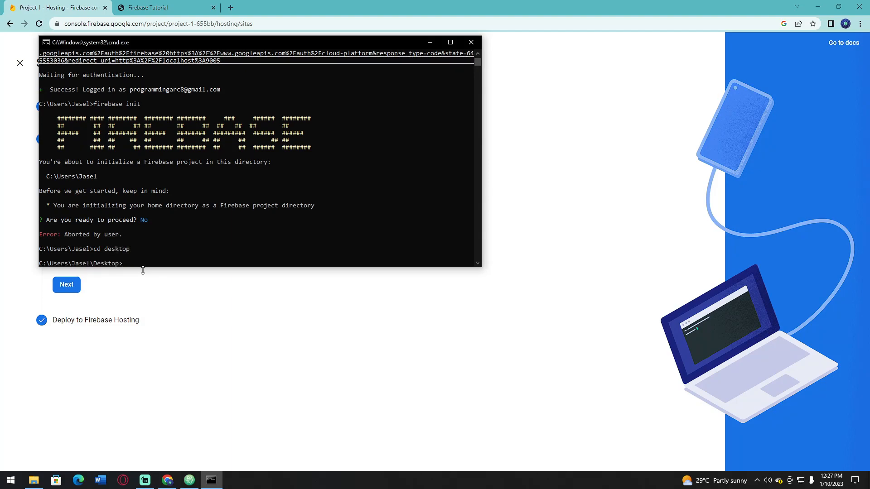
text(cd project 1)
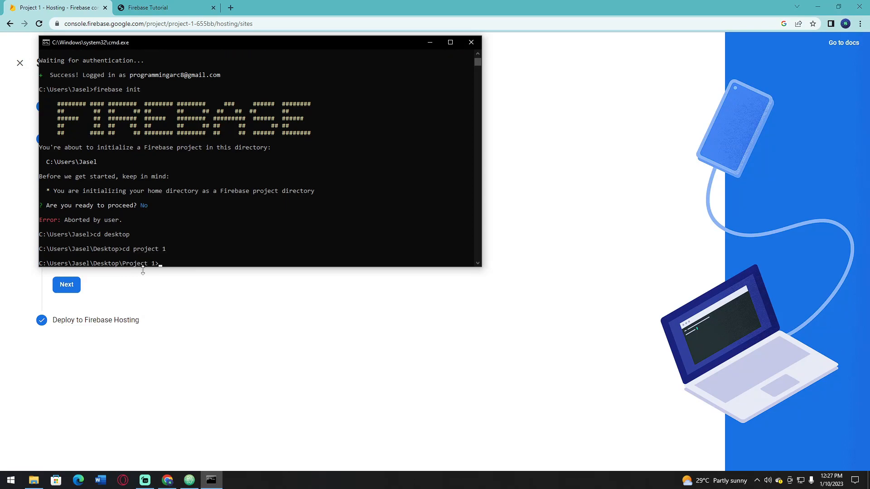
Step: Run firebase init, choose Hosting, use an existing project and link project-1-655bb
text(firebase init)
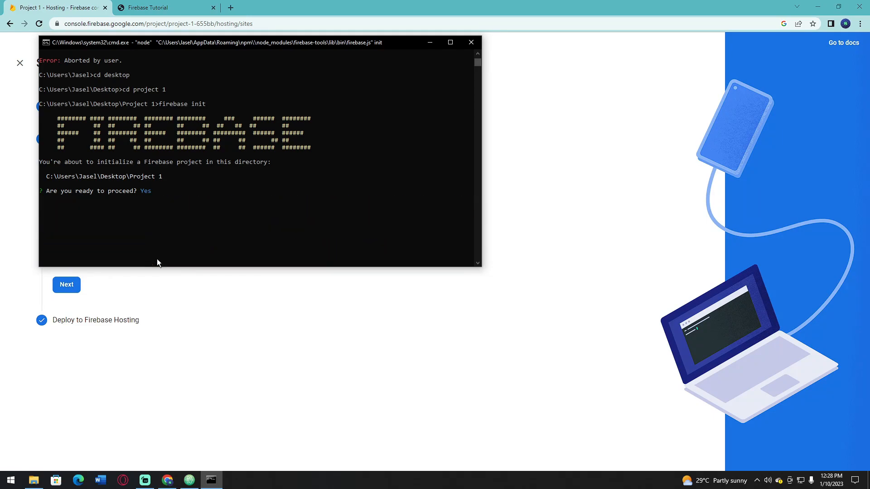
key(enter)
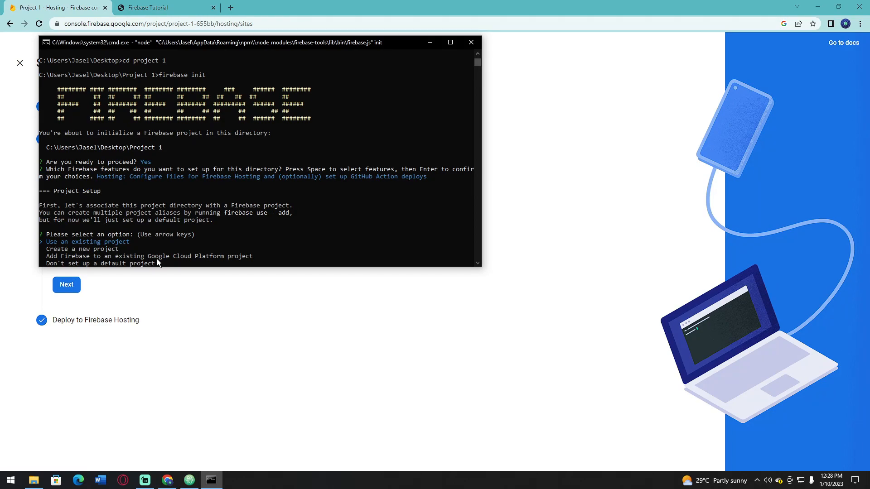
key(Enter)
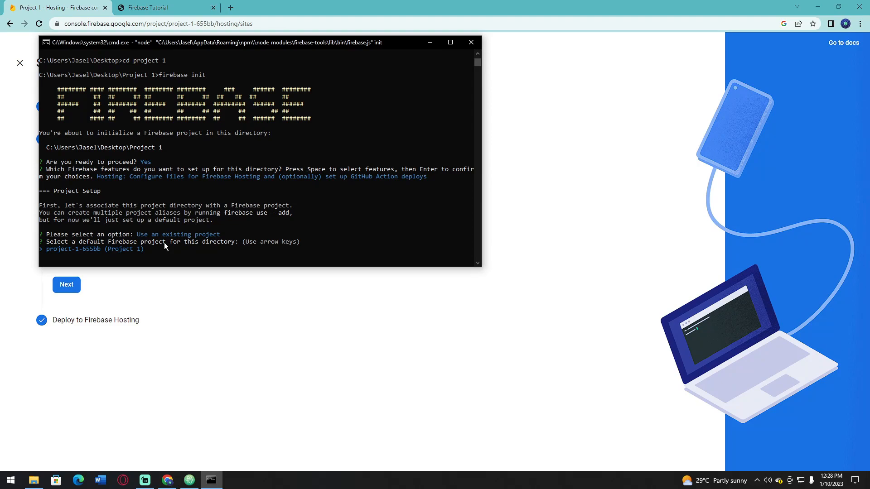
key(enter)
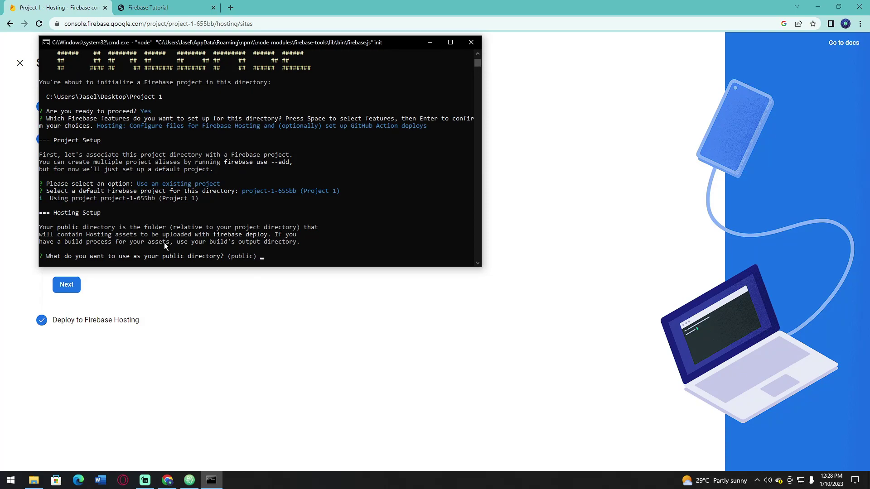
Step: Accept public as the site directory, answer N to single-page app and GitHub deploys
key(enter)
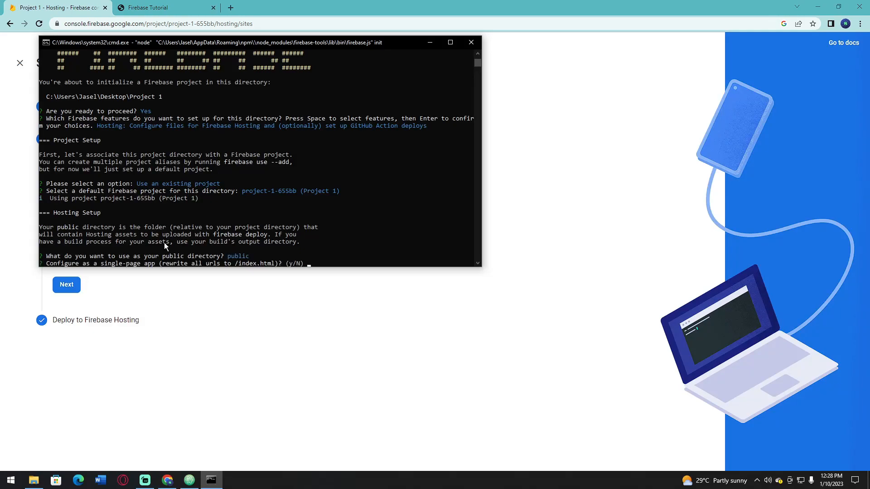
text(N) N)
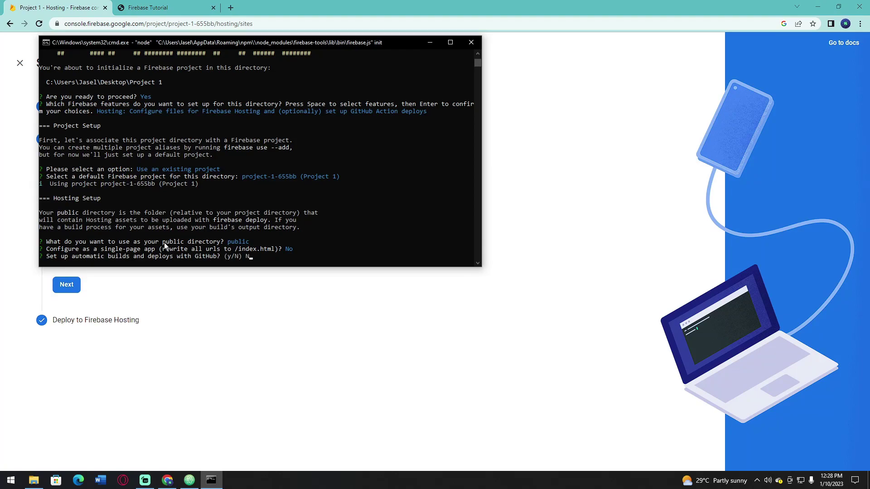
key(Enter)
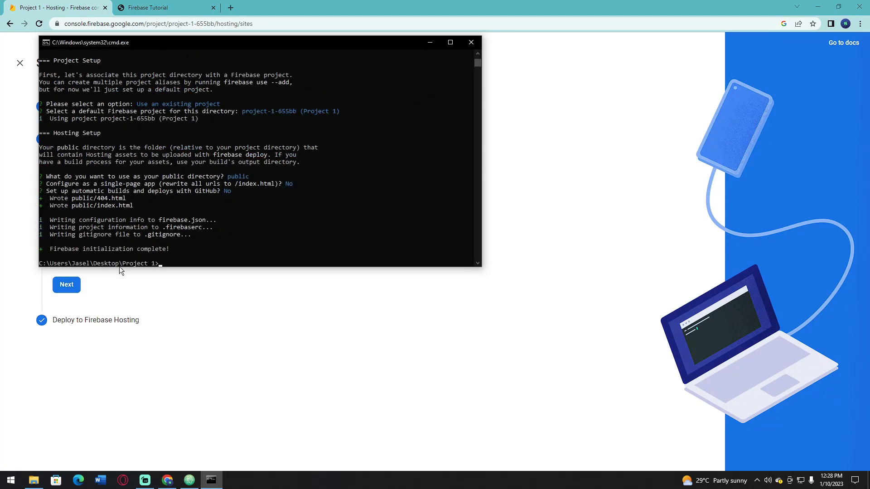
Step: Advance the Hosting setup wizard to step 3, Deploy to Firebase Hosting
click(66, 284)
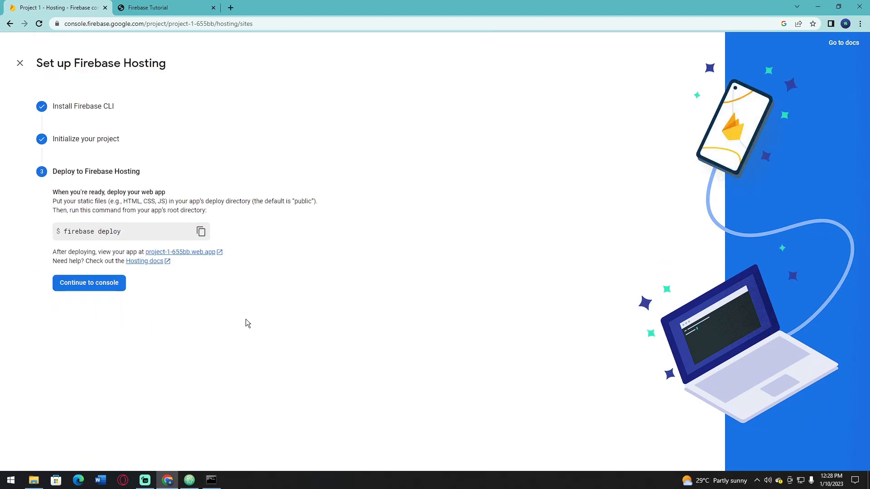
click(211, 480)
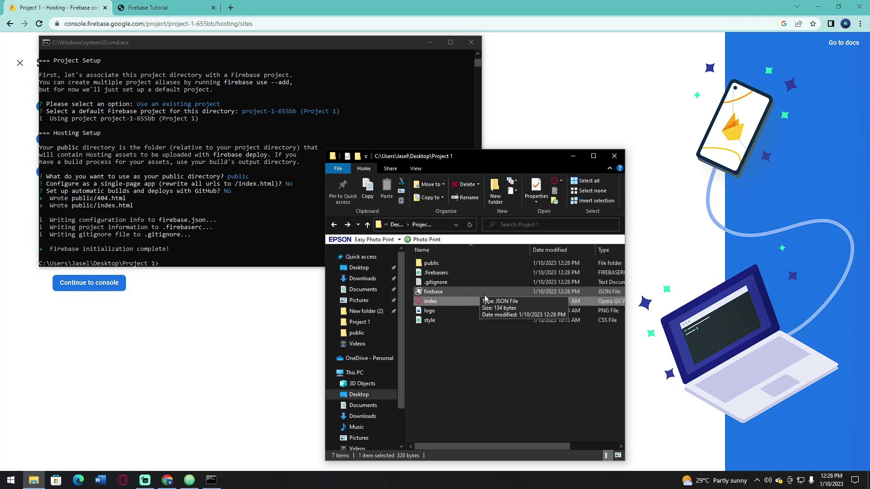
mouse_move(462, 339)
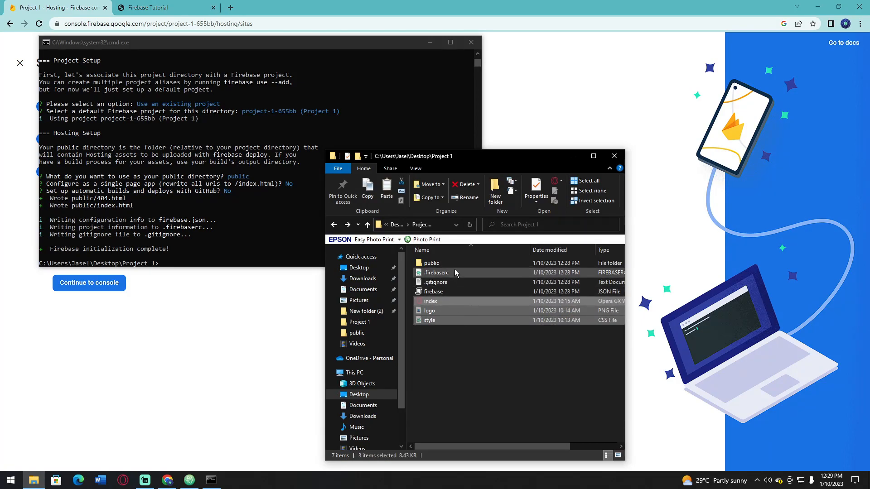
Step: Move the index, logo and style files into Project 1's public folder
double_click(431, 262)
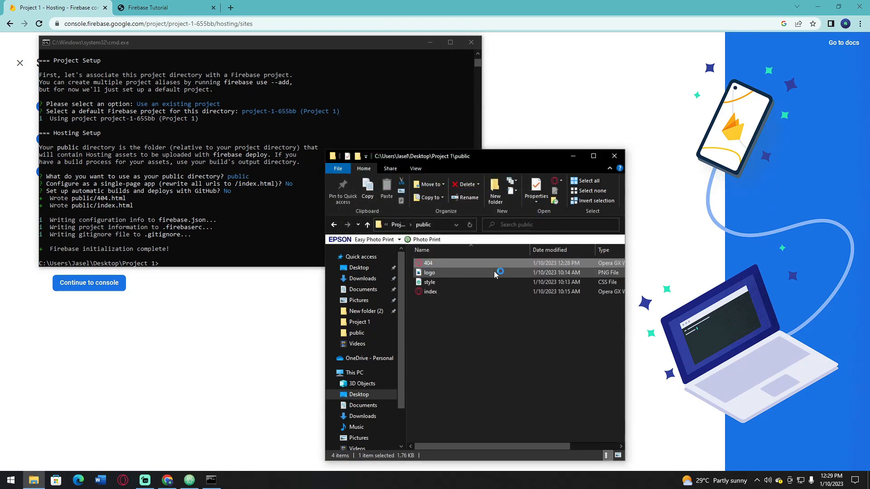
mouse_move(496, 273)
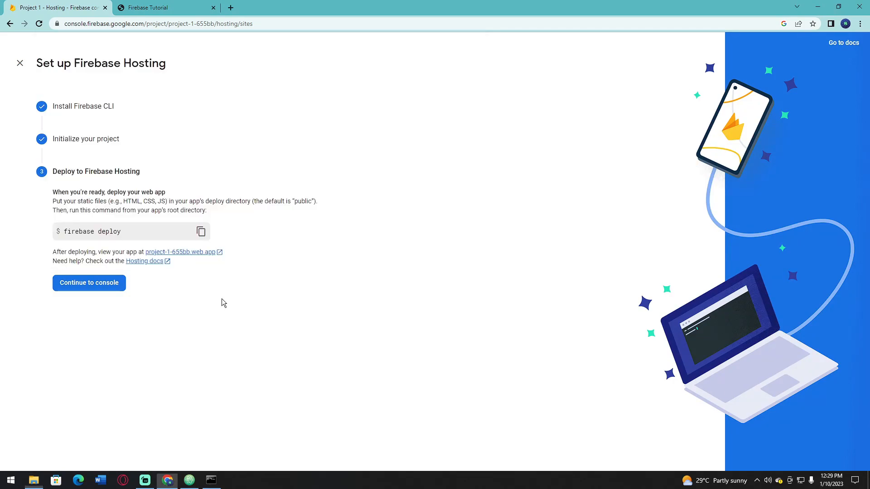
mouse_move(132, 236)
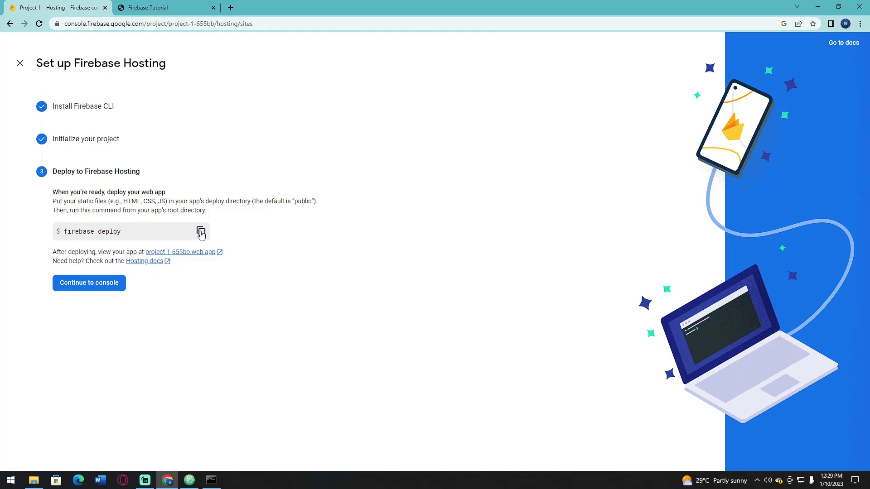
Step: Copy the firebase deploy command from the Hosting setup to the clipboard
click(202, 232)
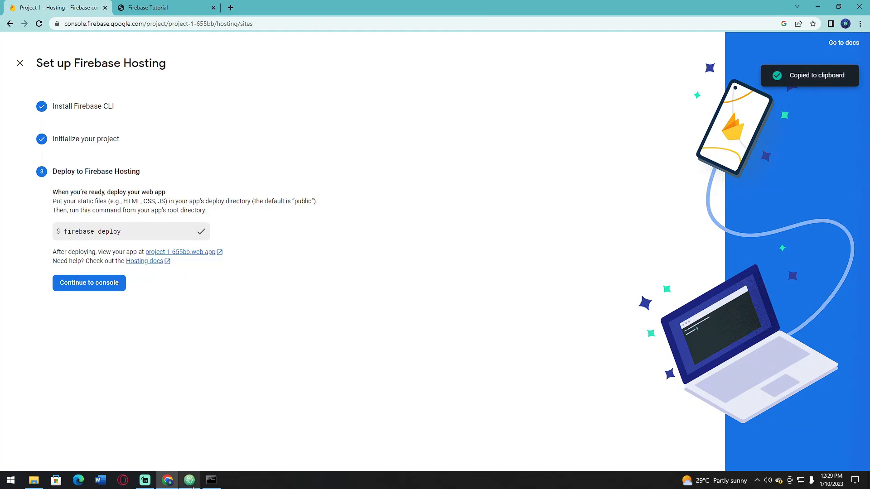
click(188, 480)
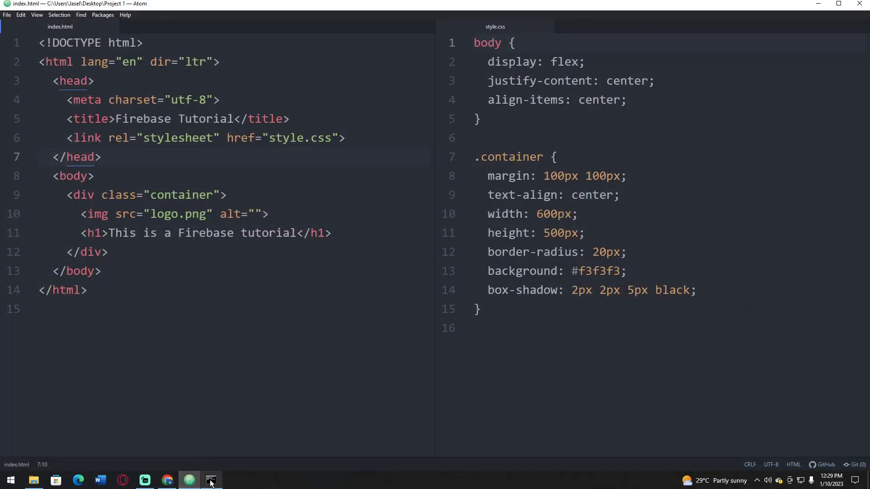
Step: Run firebase deploy to project-1-655bb and select the reported hosting URL
click(210, 480)
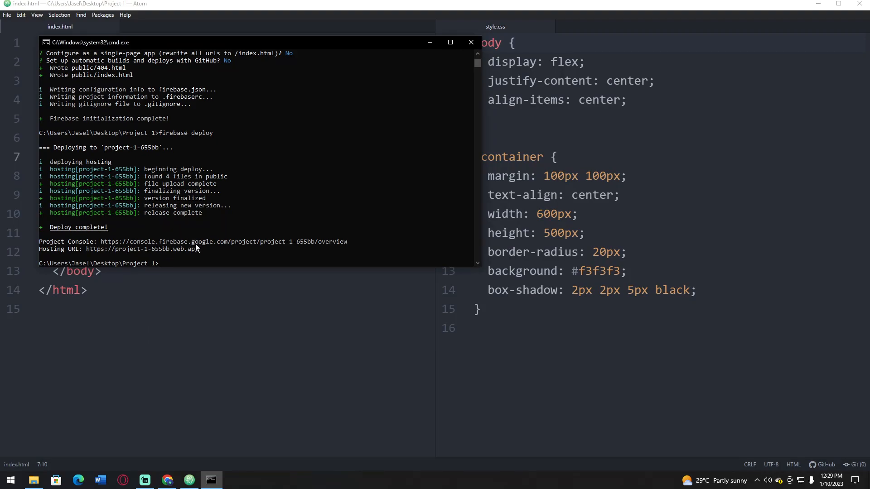
drag(88, 249, 203, 249)
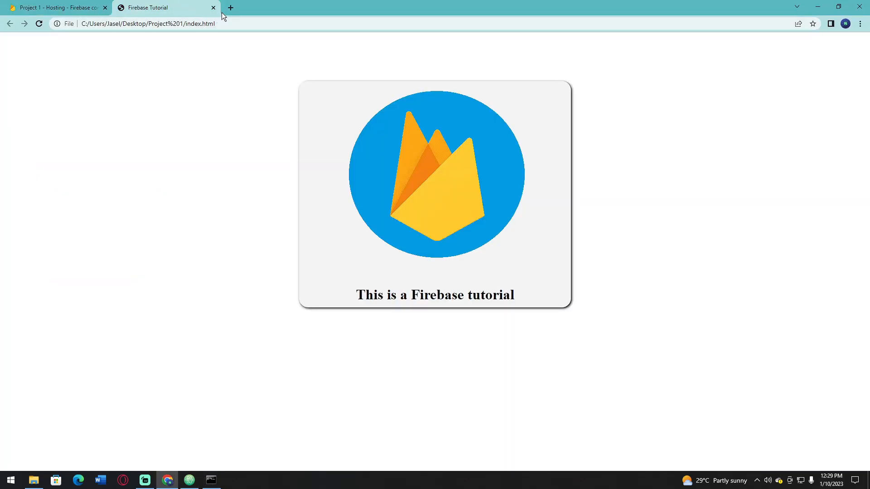
Step: Load project-1-655bb.web.app in a new tab to view the live logo card and heading
click(232, 7)
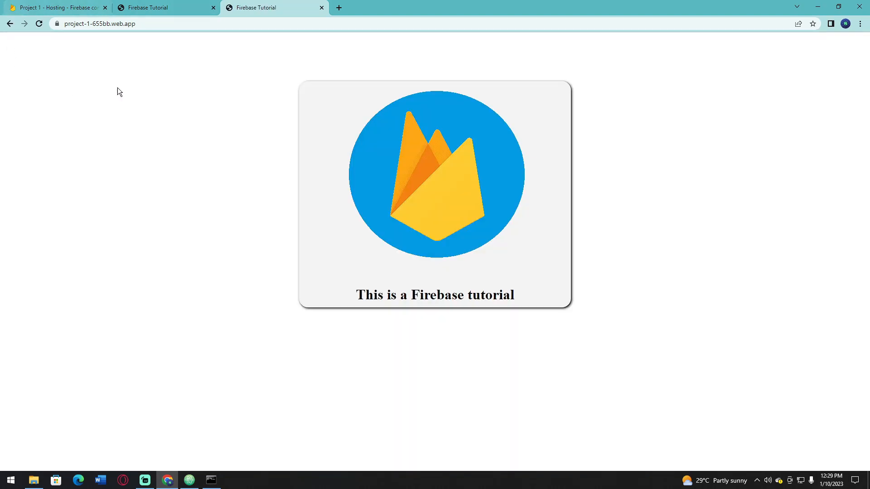
mouse_move(282, 22)
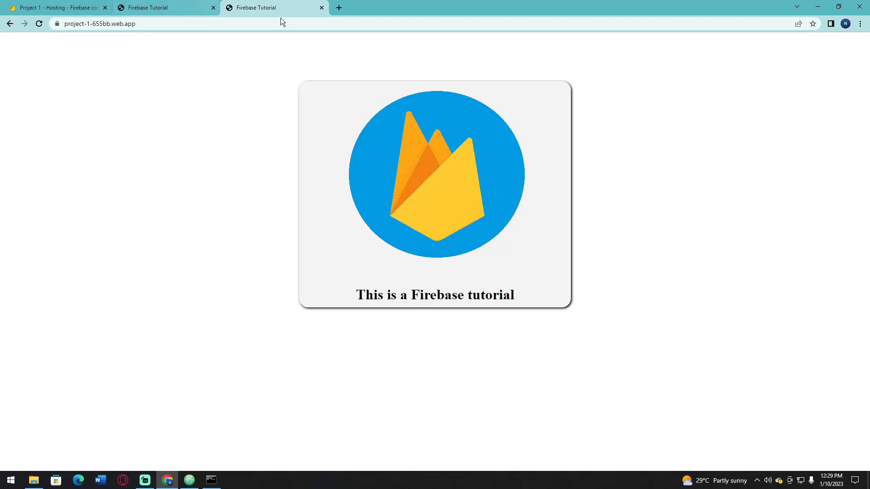
mouse_move(435, 146)
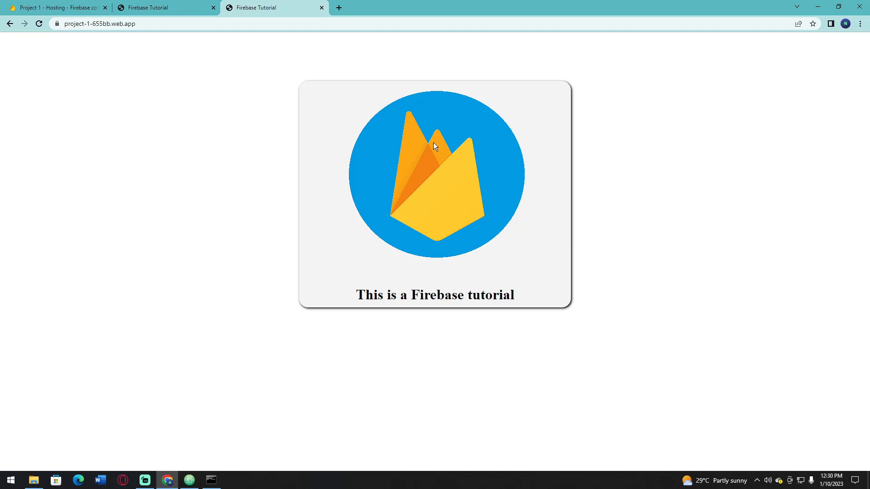
mouse_move(381, 89)
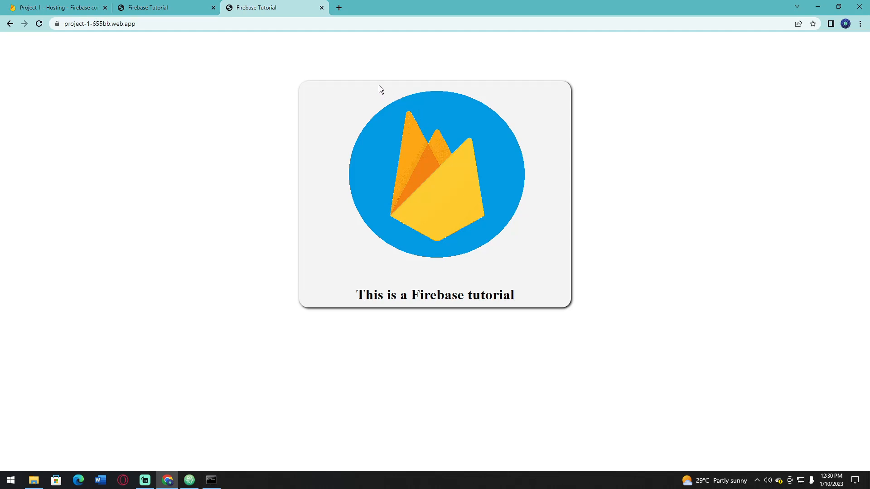